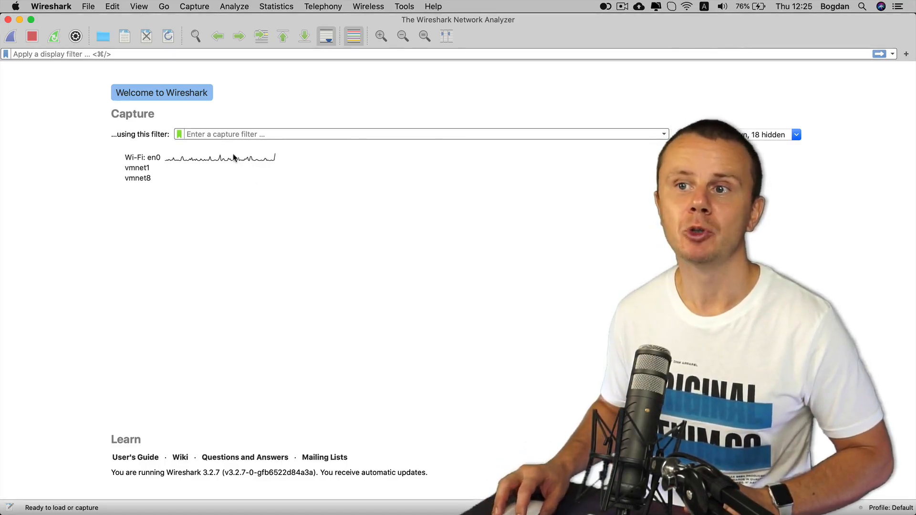
Step: Start a live capture on the Wi-Fi en0 interface and select the first captured packet
{"action": "left_click", "coordinate": [139, 157]}
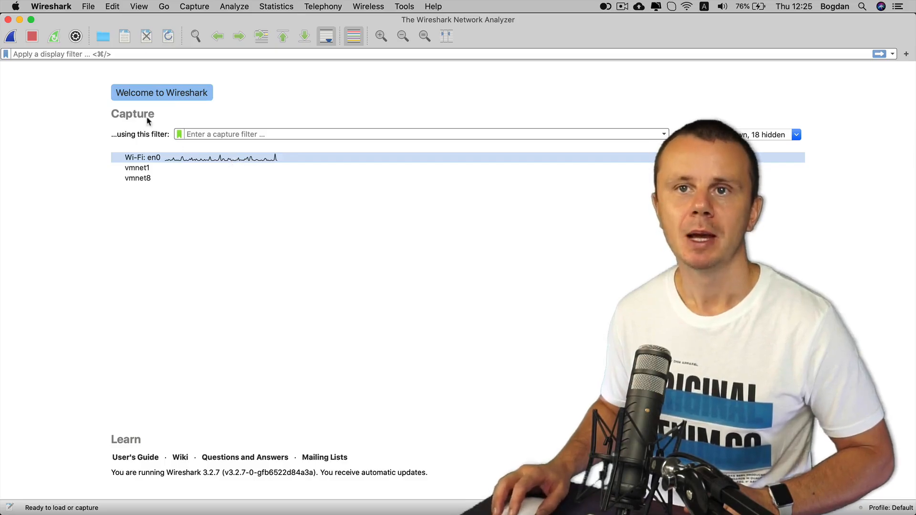
{"action": "double_click", "coordinate": [138, 158]}
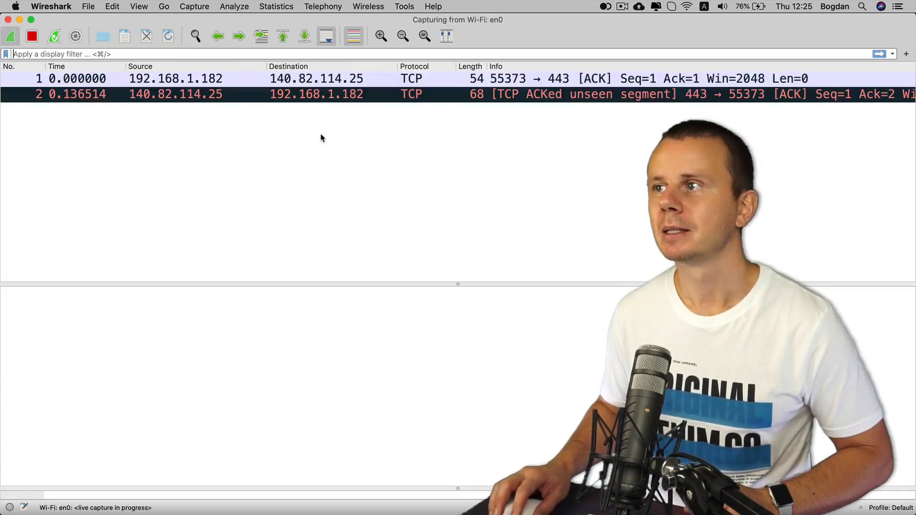
{"action": "left_click", "coordinate": [685, 8]}
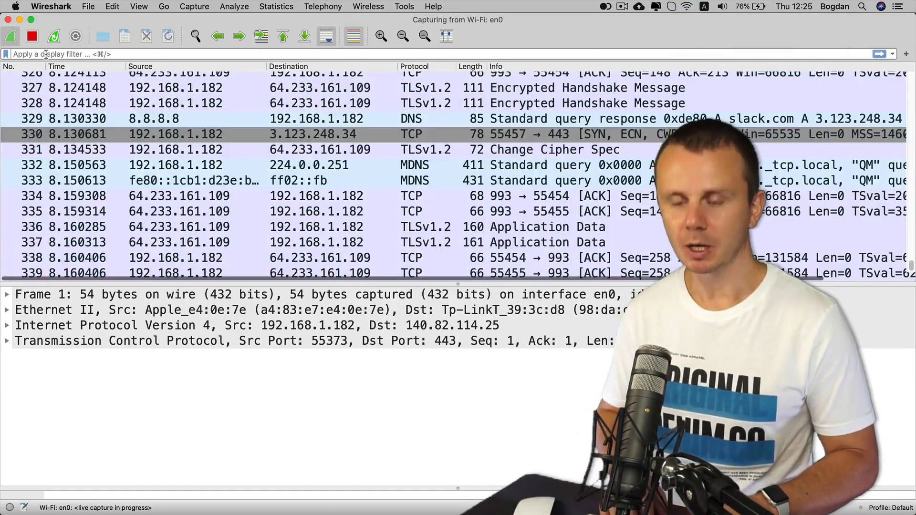
Step: Filter the capture to udp traffic, then narrow it to dhcp packets
{"action": "type", "text": "udp"}
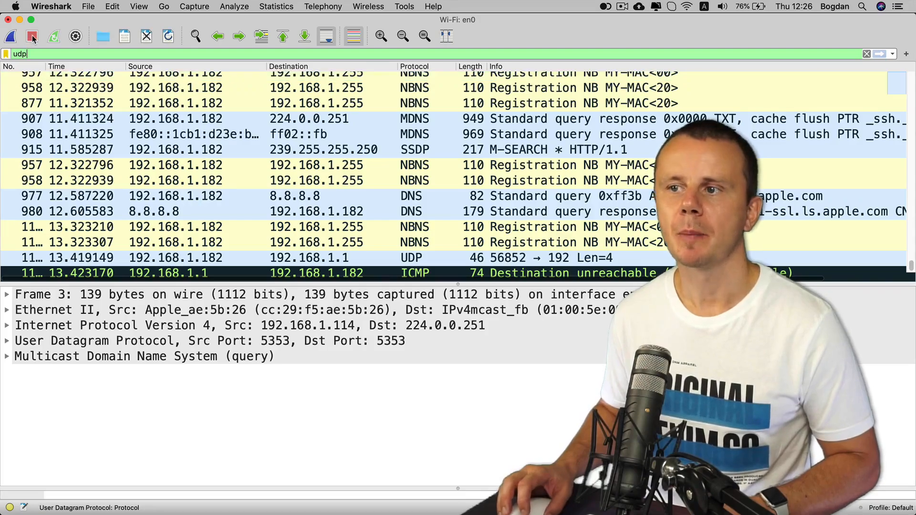
{"action": "mouse_move", "coordinate": [33, 36]}
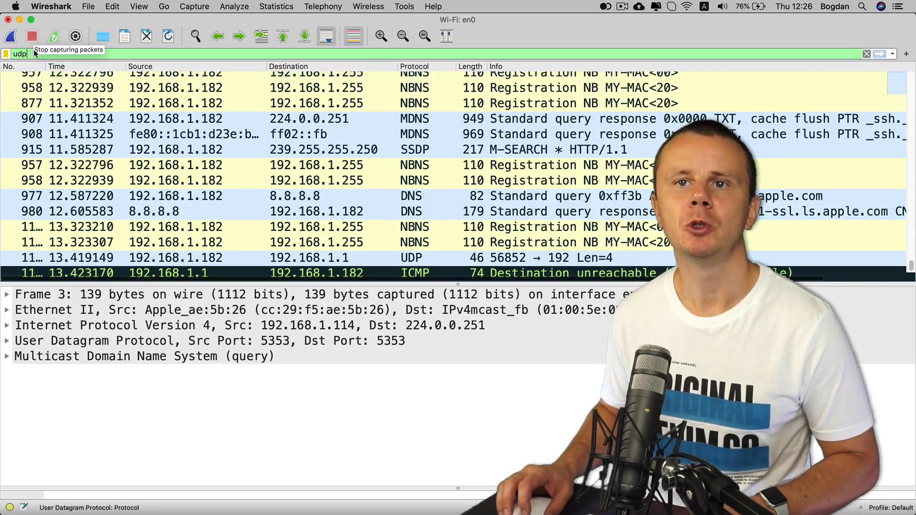
{"action": "type", "text": "dhc"}
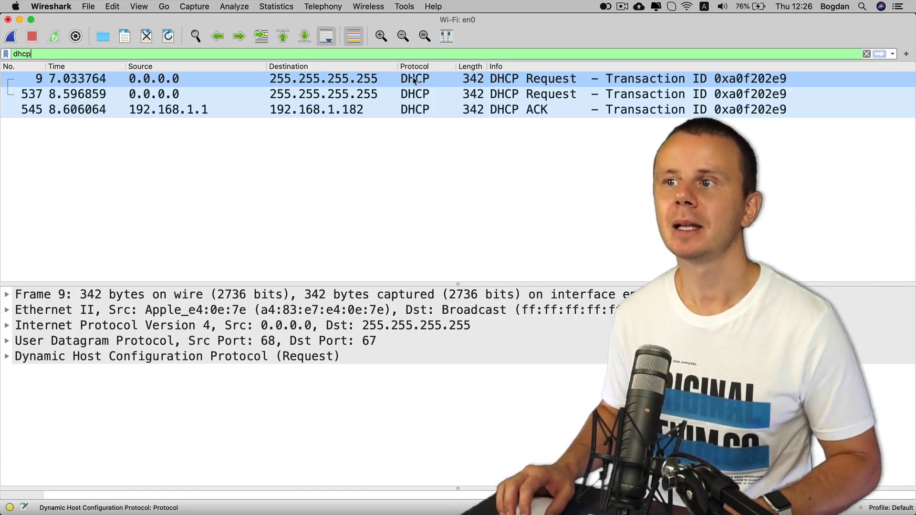
{"action": "mouse_move", "coordinate": [431, 85]}
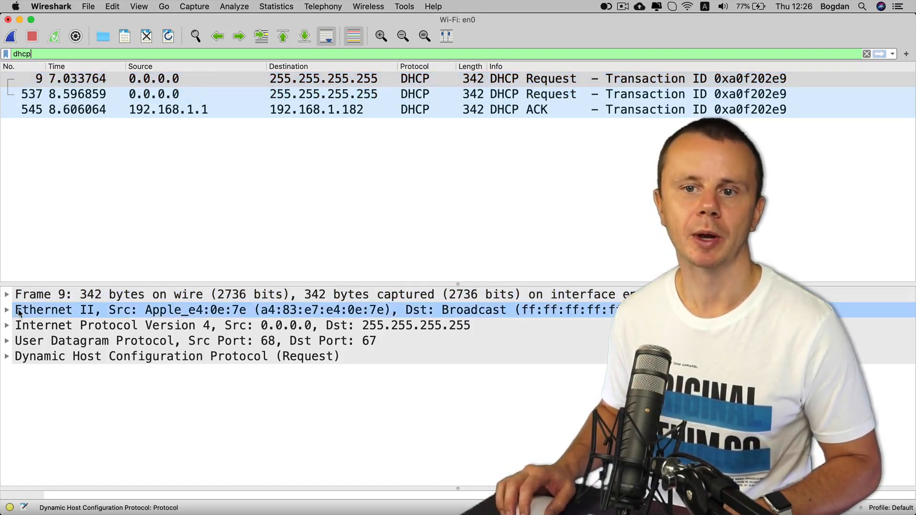
Step: Inspect the DHCP request's IPv4 and UDP headers: destination port 67, length and checksum fields
{"action": "left_click", "coordinate": [6, 324]}
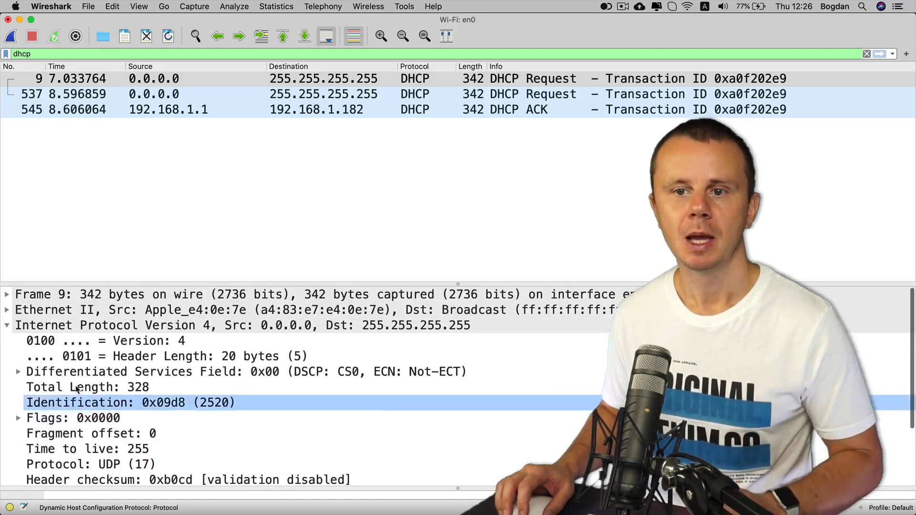
{"action": "left_click", "coordinate": [6, 325]}
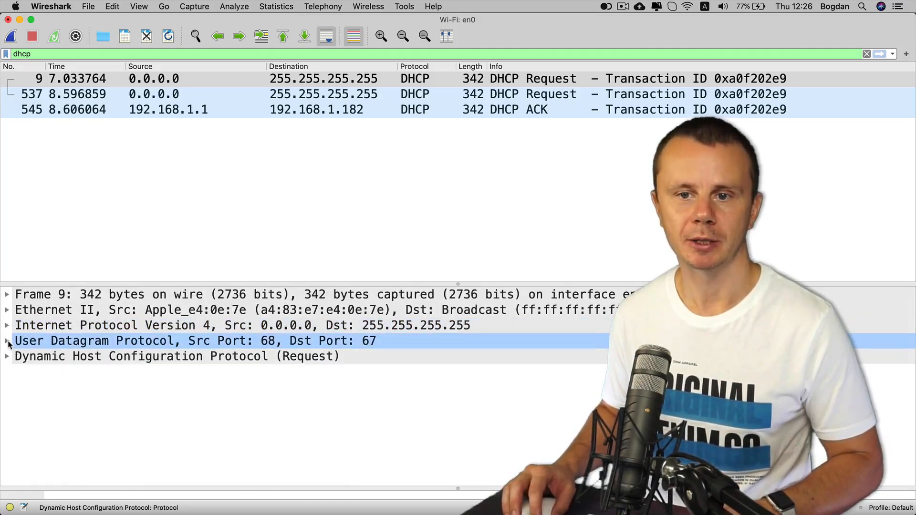
{"action": "left_click", "coordinate": [6, 340]}
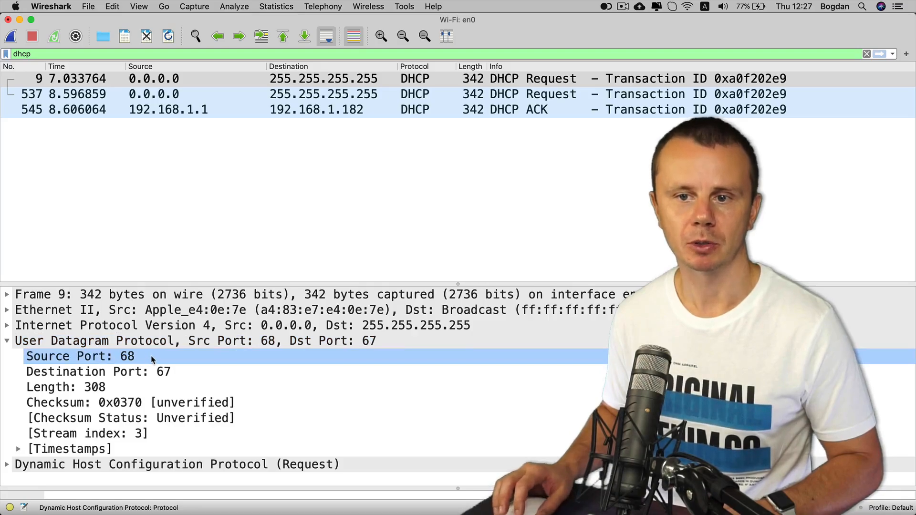
{"action": "left_click", "coordinate": [96, 403]}
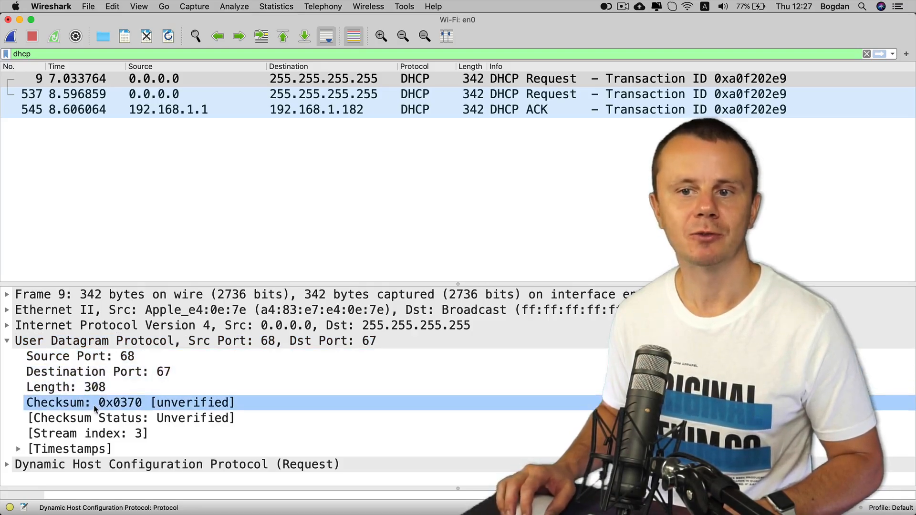
{"action": "left_click", "coordinate": [82, 356]}
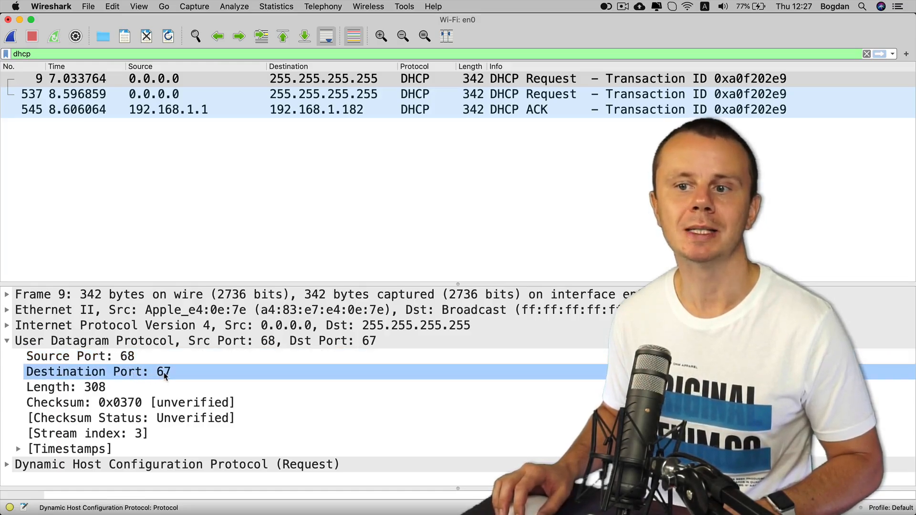
{"action": "left_click", "coordinate": [93, 388]}
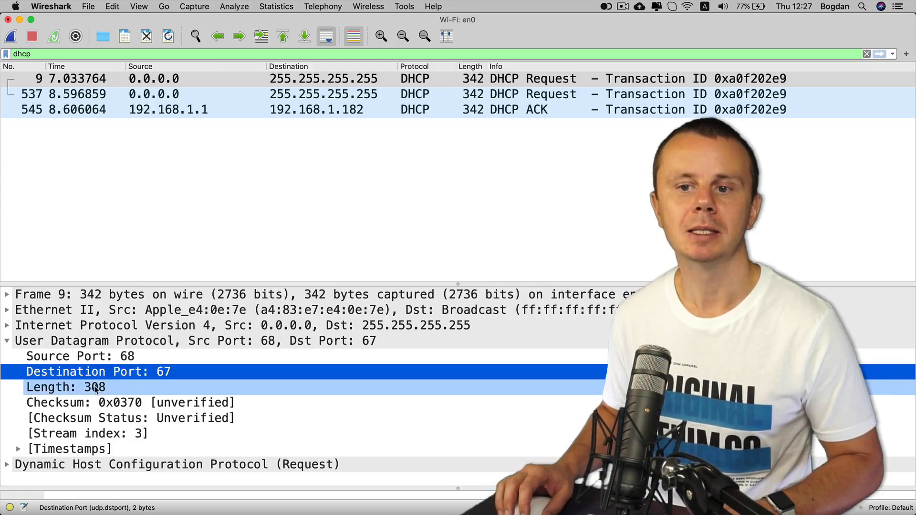
{"action": "left_click", "coordinate": [69, 387]}
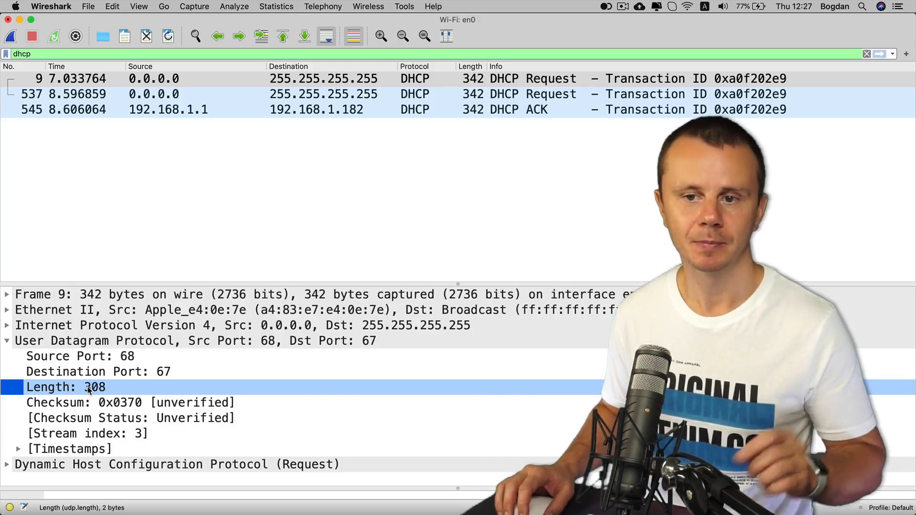
{"action": "left_click", "coordinate": [77, 403]}
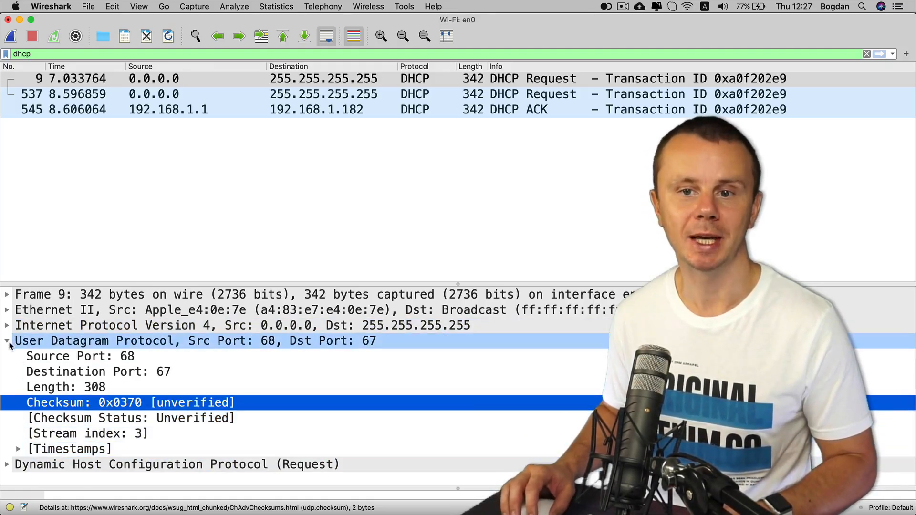
Step: Re-expand the request's UDP header, check the destination port, then select the DHCP ACK packet
{"action": "left_click", "coordinate": [6, 340]}
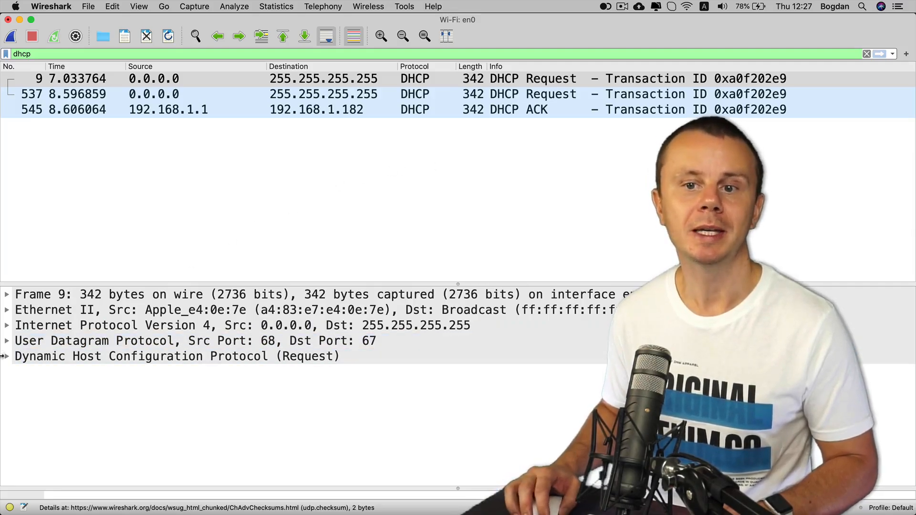
{"action": "left_click", "coordinate": [5, 357]}
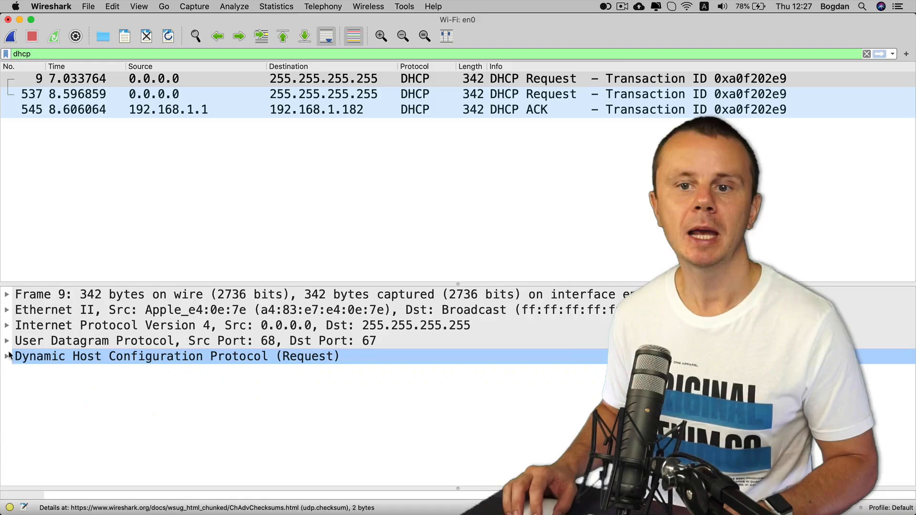
{"action": "left_click", "coordinate": [6, 341]}
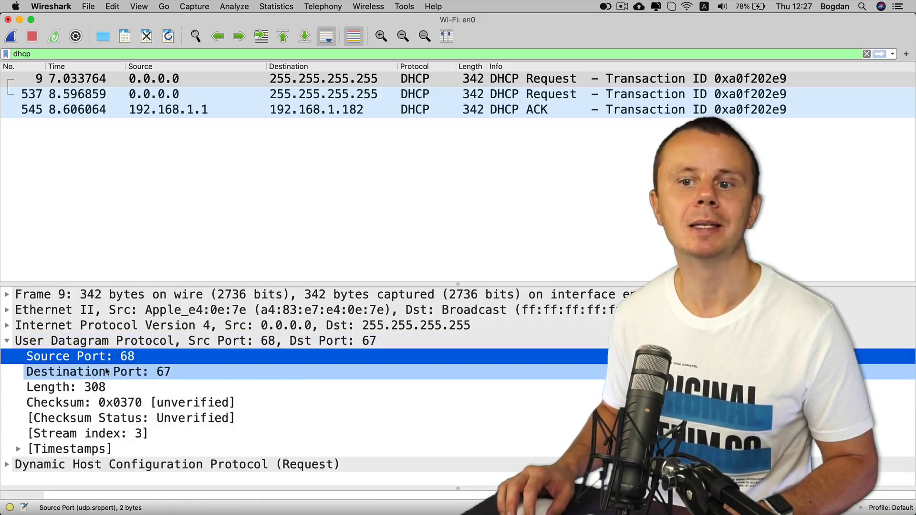
{"action": "left_click", "coordinate": [96, 371]}
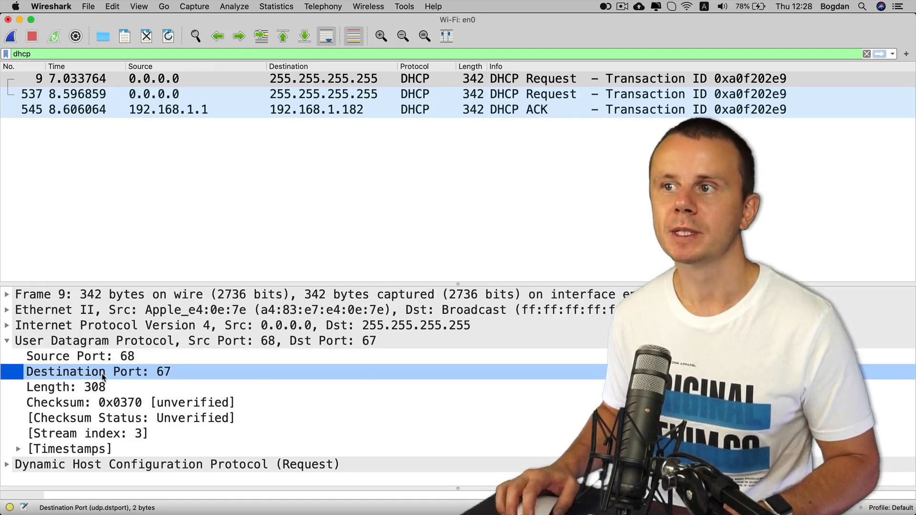
{"action": "left_click", "coordinate": [404, 109]}
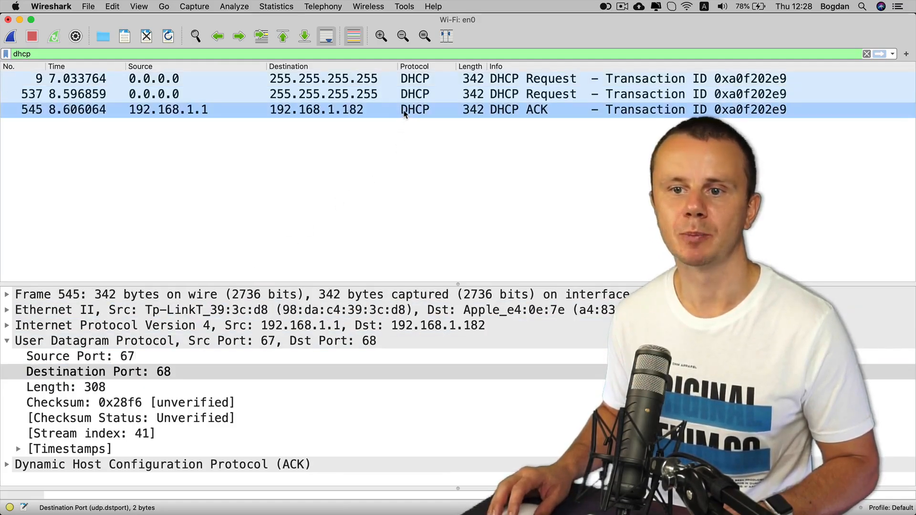
Step: Examine the ACK's UDP source port 67, destination port 68 and checksum, then expand its DHCP section
{"action": "left_click", "coordinate": [80, 357]}
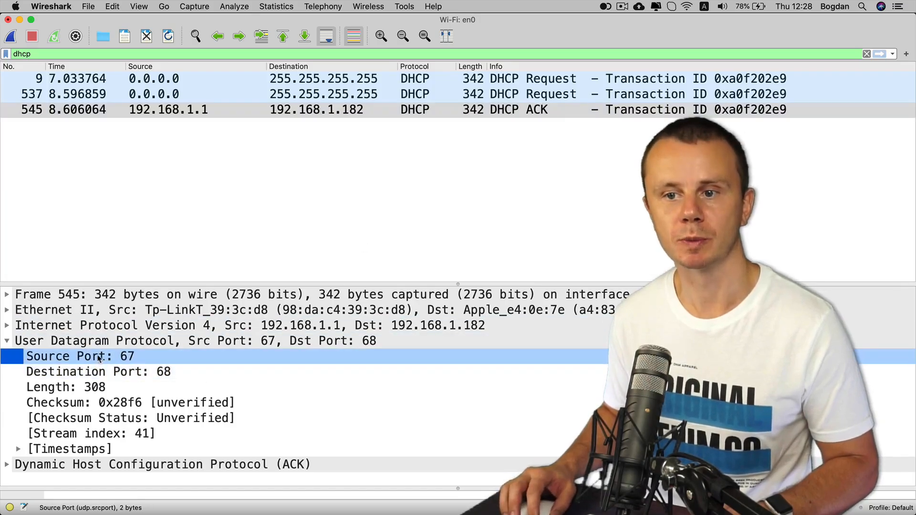
{"action": "mouse_move", "coordinate": [175, 366]}
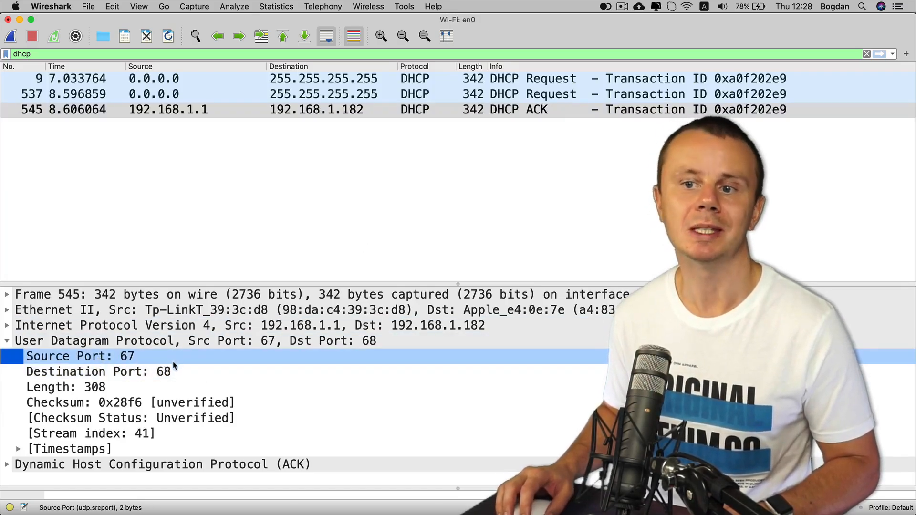
{"action": "left_click", "coordinate": [96, 371]}
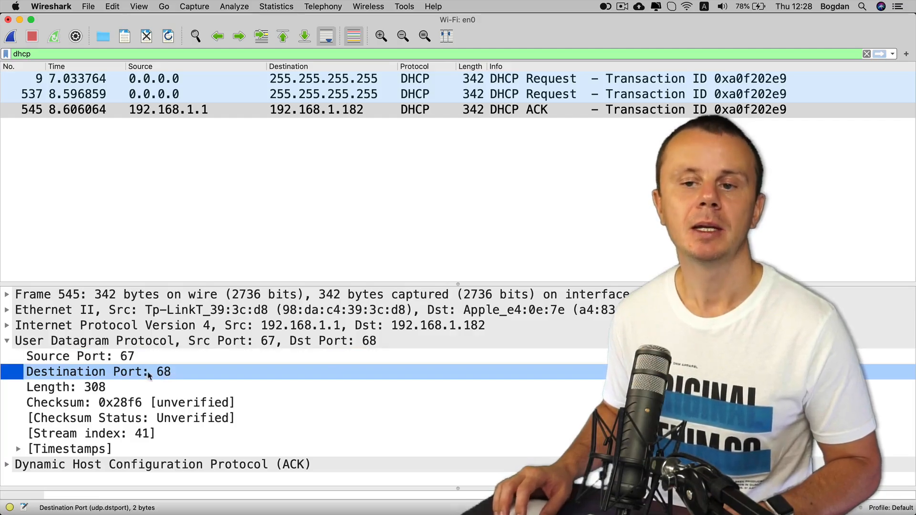
{"action": "left_click", "coordinate": [74, 402]}
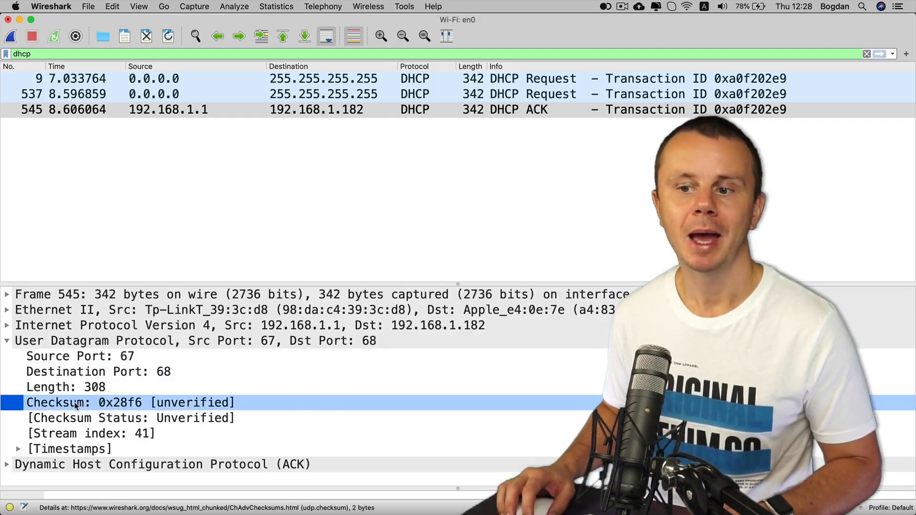
{"action": "left_click", "coordinate": [6, 341]}
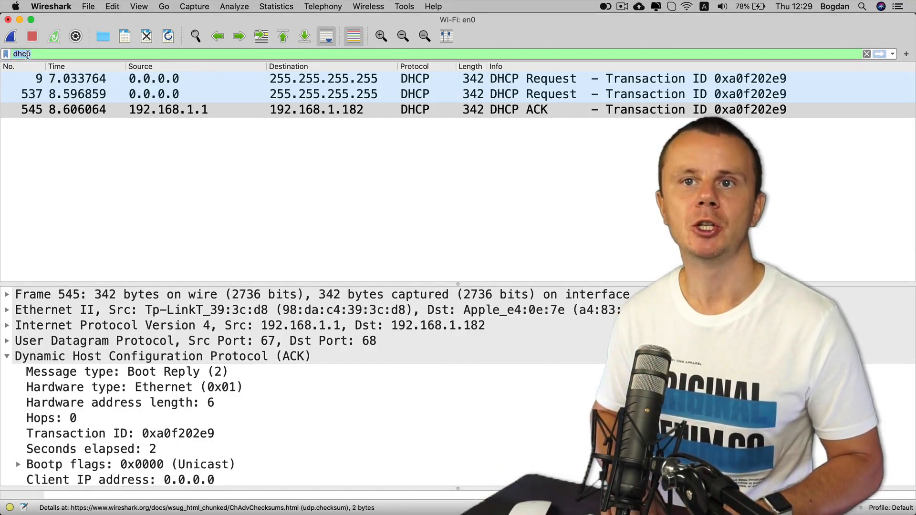
Step: Filter the capture to dns and examine the query's UDP source port 53125
{"action": "type", "text": "dns"}
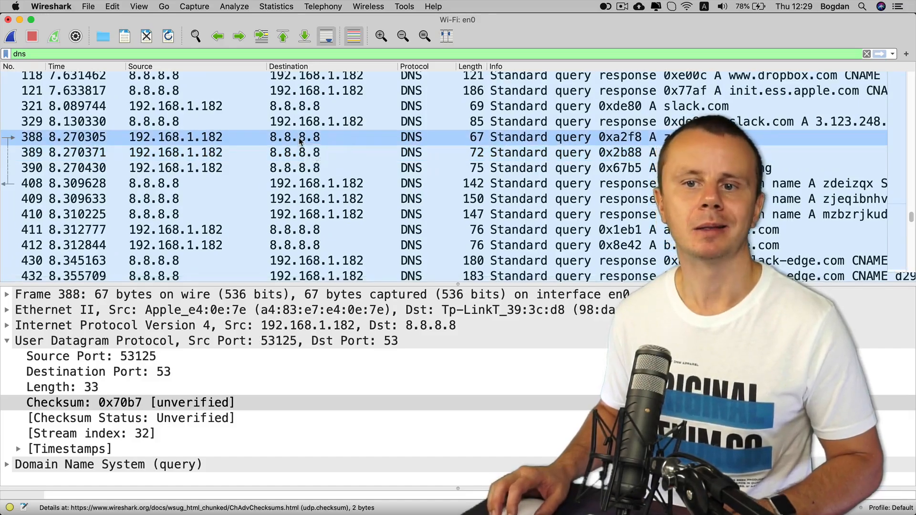
{"action": "left_click", "coordinate": [90, 357]}
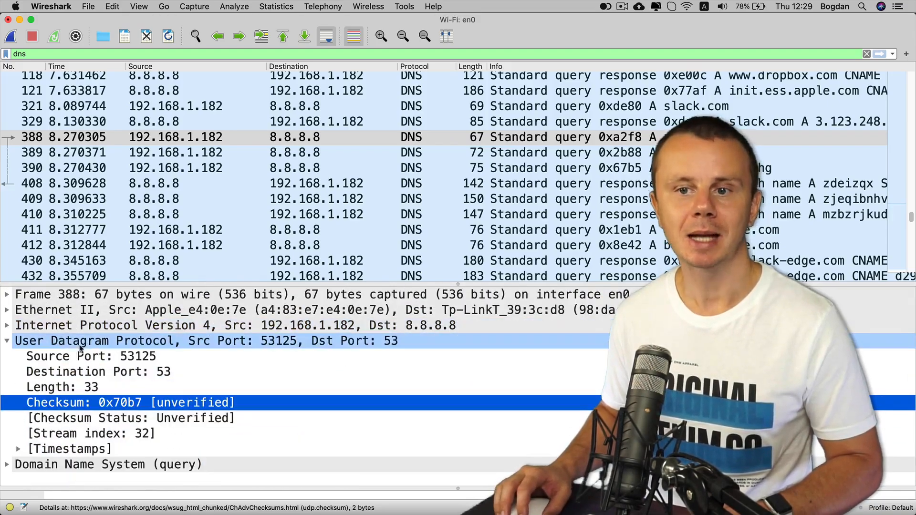
{"action": "left_click", "coordinate": [86, 356]}
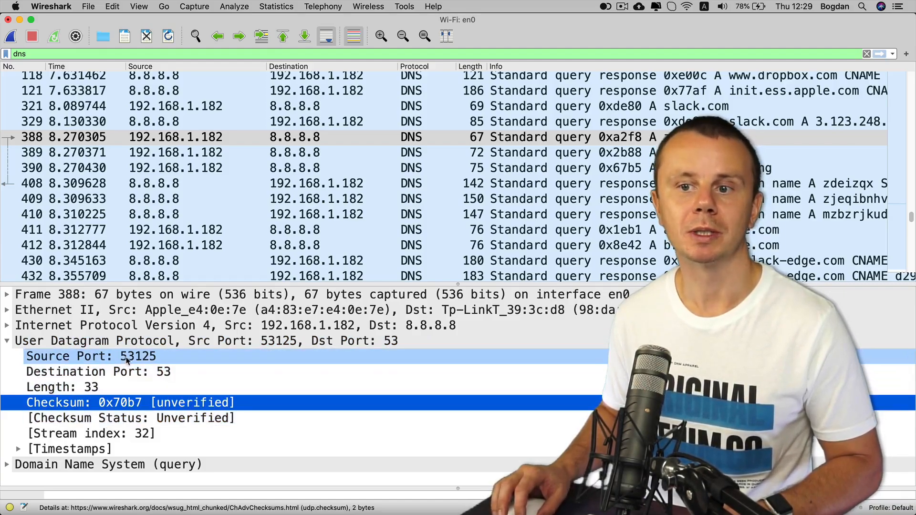
{"action": "left_click", "coordinate": [90, 357]}
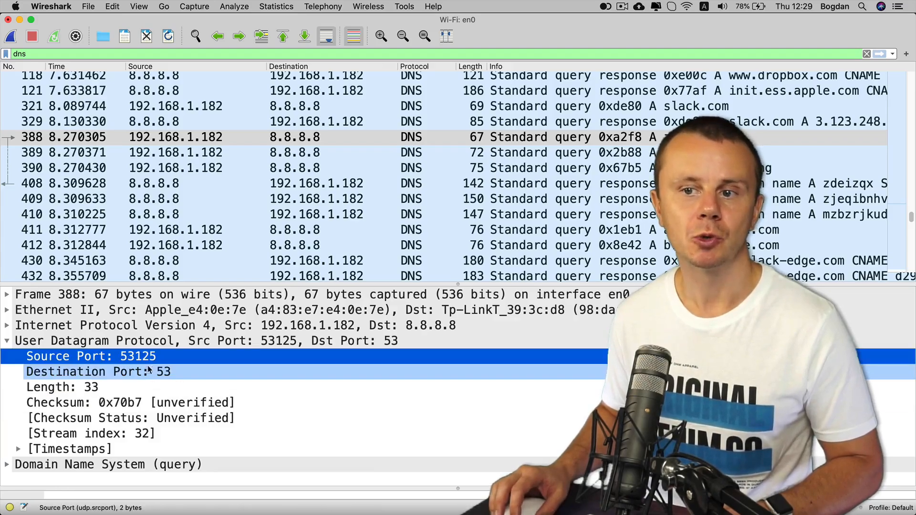
{"action": "left_click", "coordinate": [91, 356]}
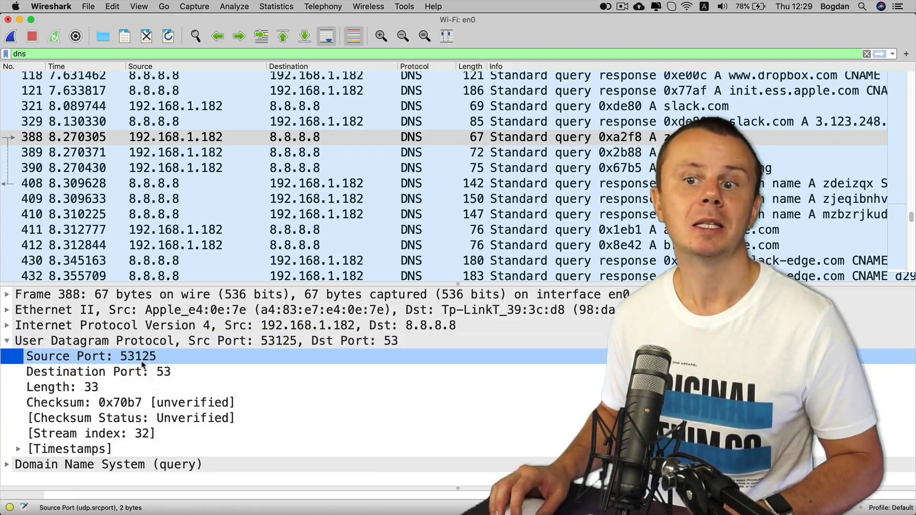
Step: Examine the query's destination port 53 toward 8.8.8.8, then select the matching DNS response
{"action": "left_click", "coordinate": [96, 371]}
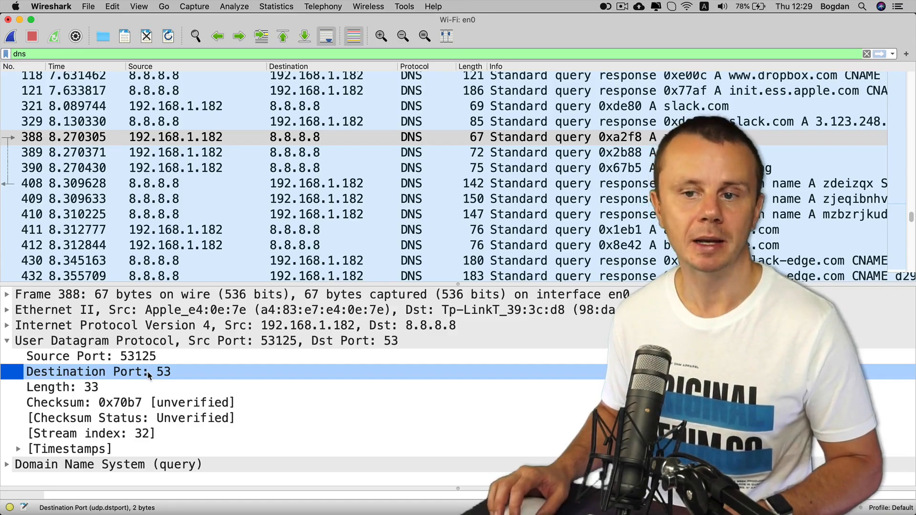
{"action": "left_click", "coordinate": [62, 388]}
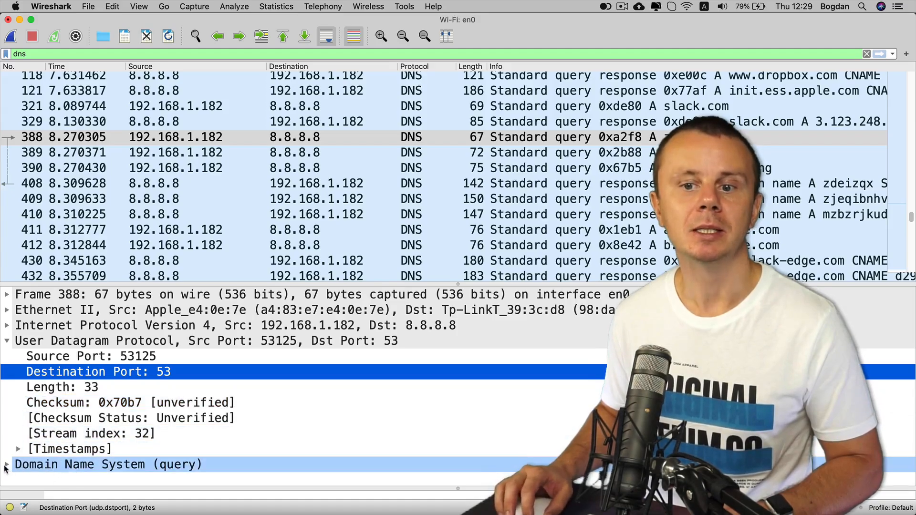
{"action": "left_click", "coordinate": [4, 465]}
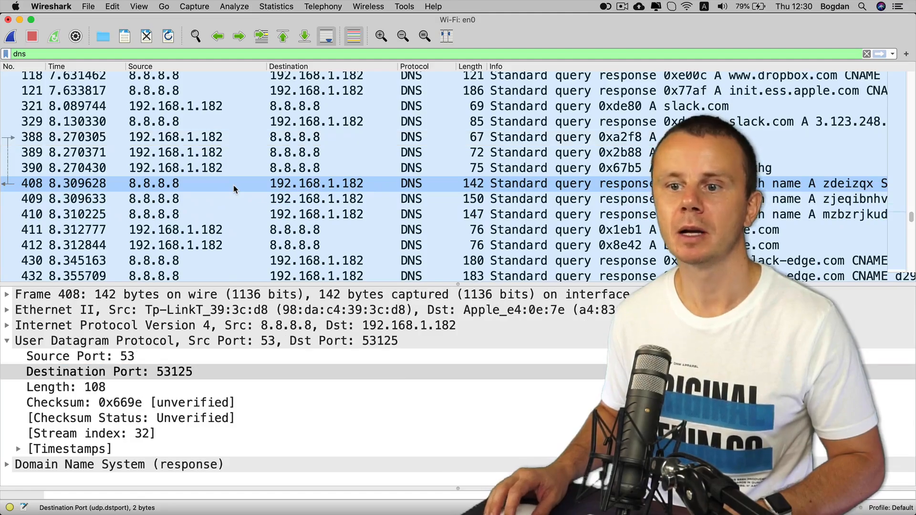
Step: Examine the response's UDP source port 53 and destination port 53125, then expand its DNS section (ID 0xa2f8)
{"action": "left_click", "coordinate": [80, 355]}
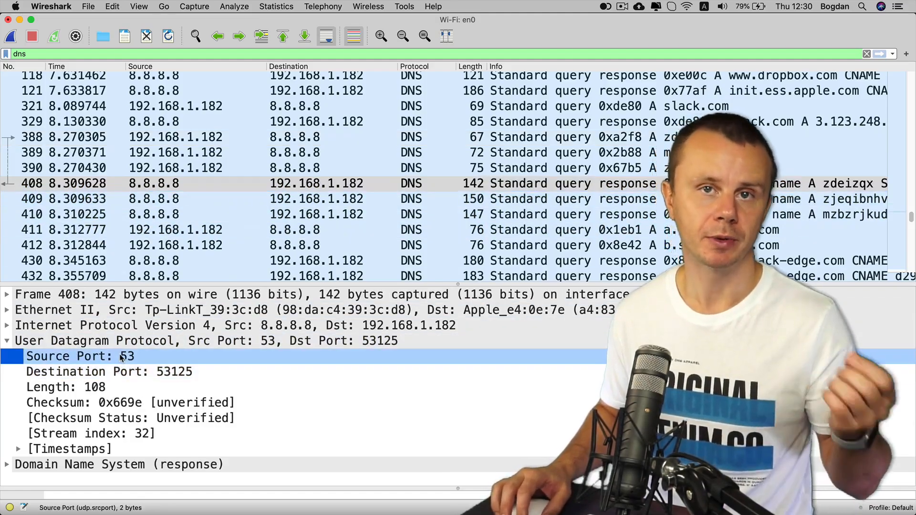
{"action": "left_click", "coordinate": [110, 371]}
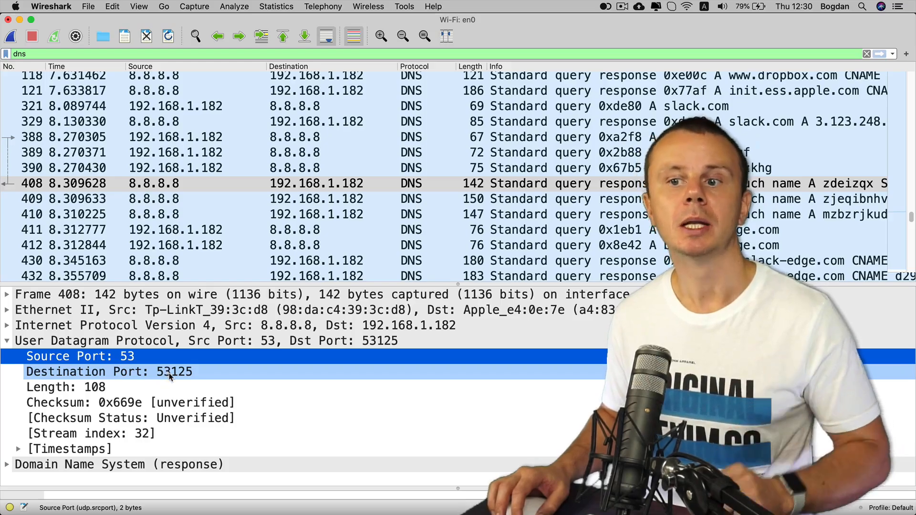
{"action": "left_click", "coordinate": [110, 372]}
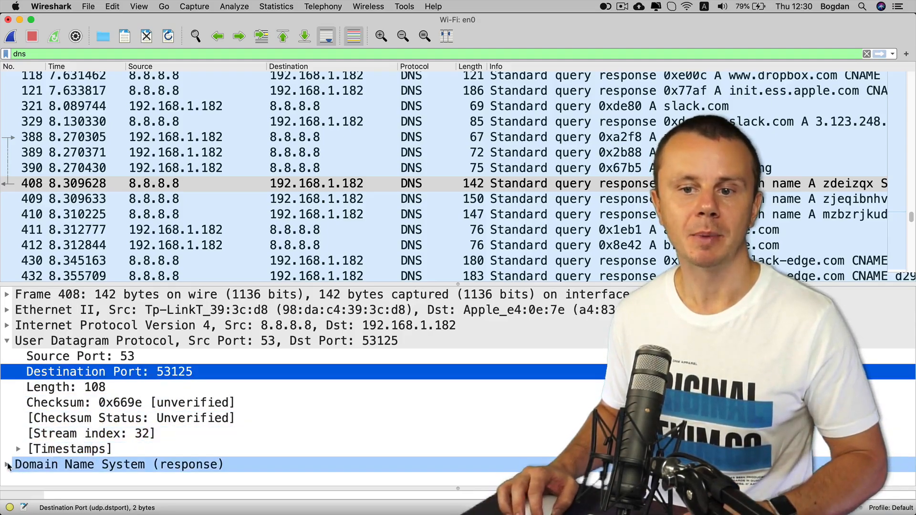
{"action": "left_click", "coordinate": [6, 465]}
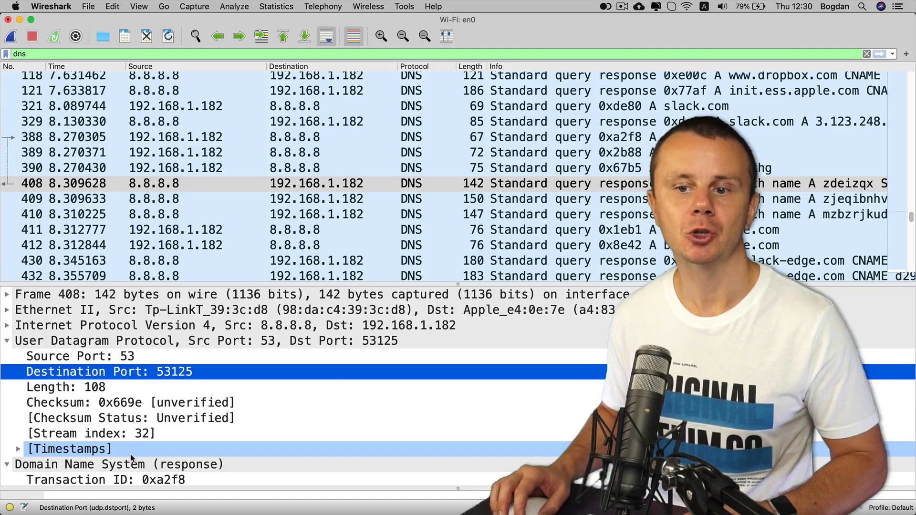